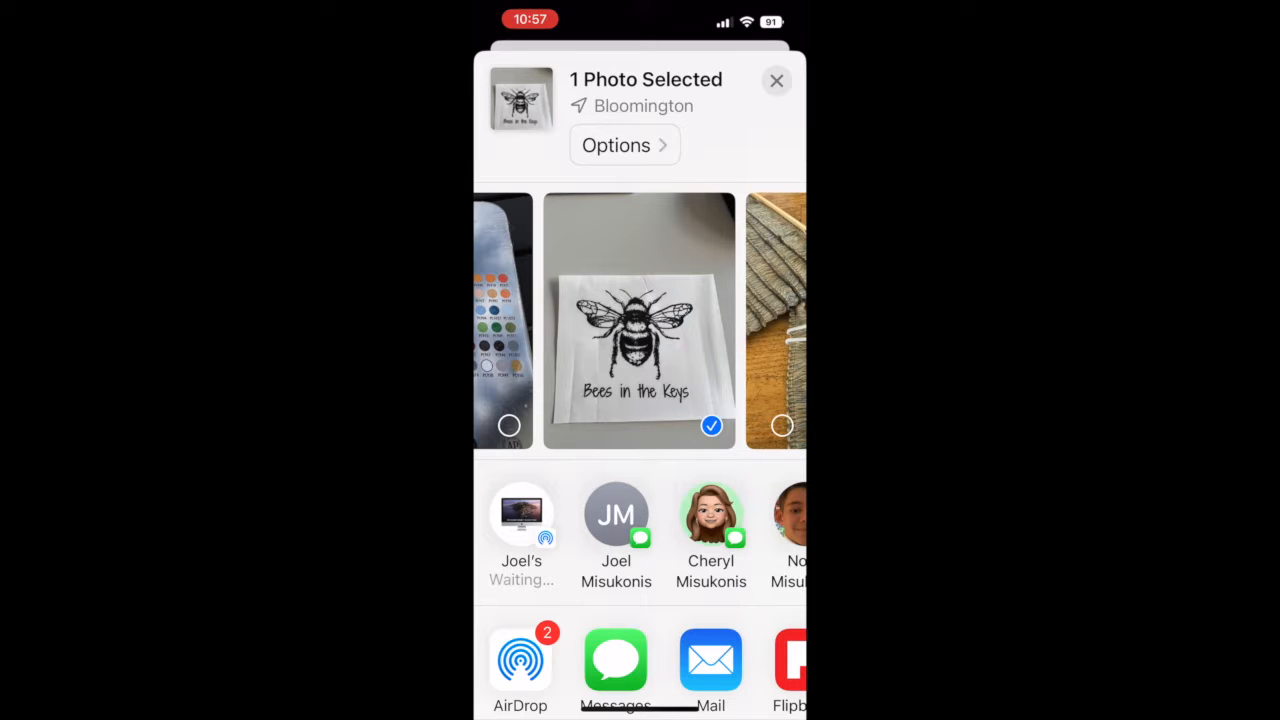
Share the 'Bees in the Keys' photo, abandon the waiting AirDrop, and return to the home screen
left_click(776, 80)
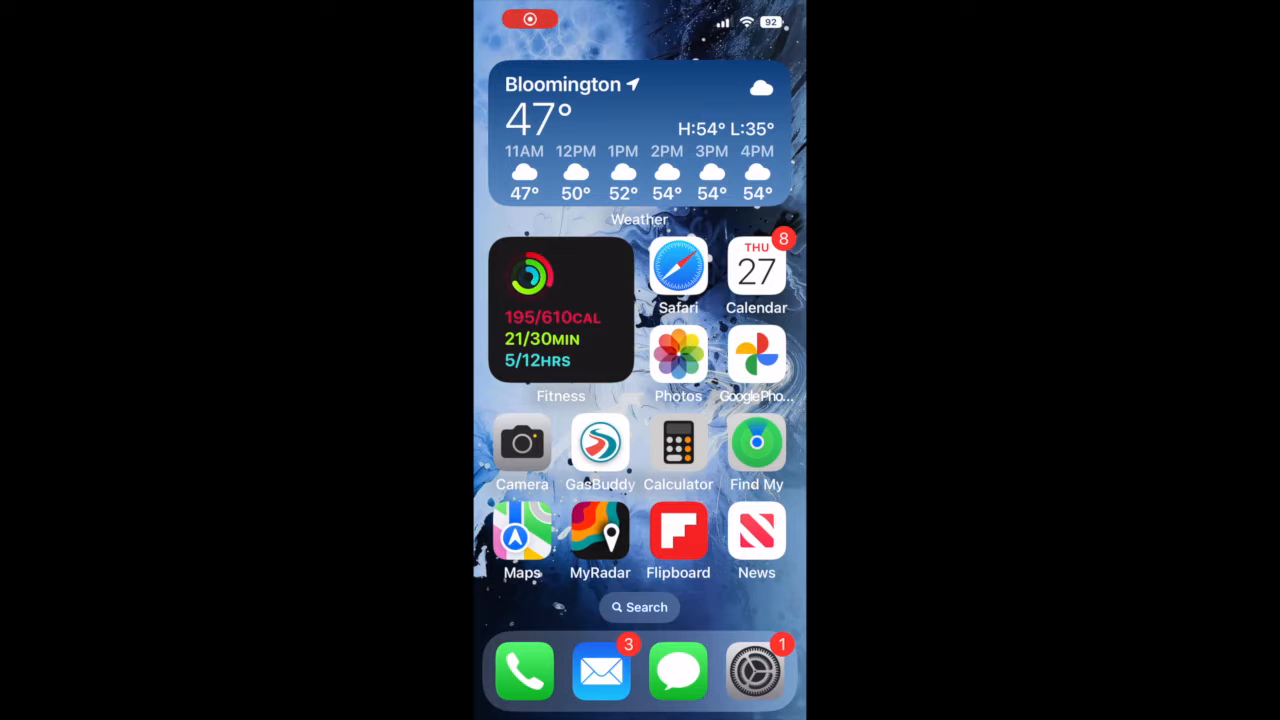
left_click(678, 356)
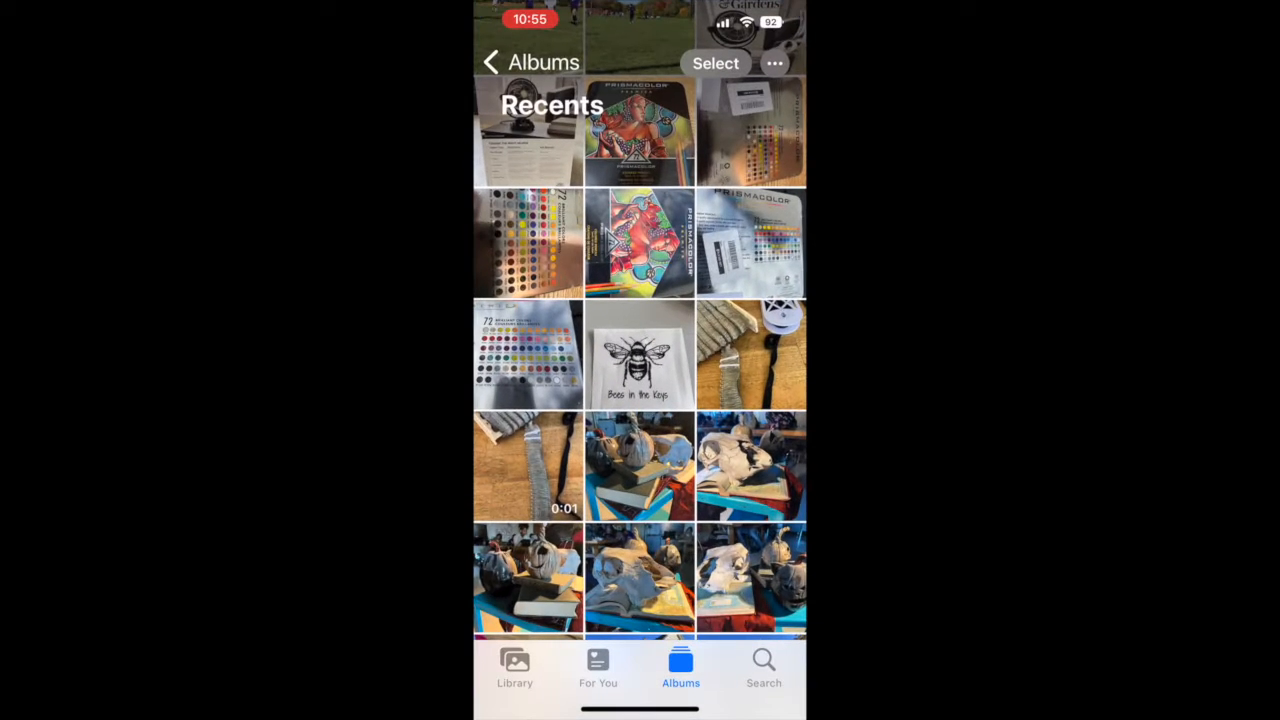
left_click(640, 356)
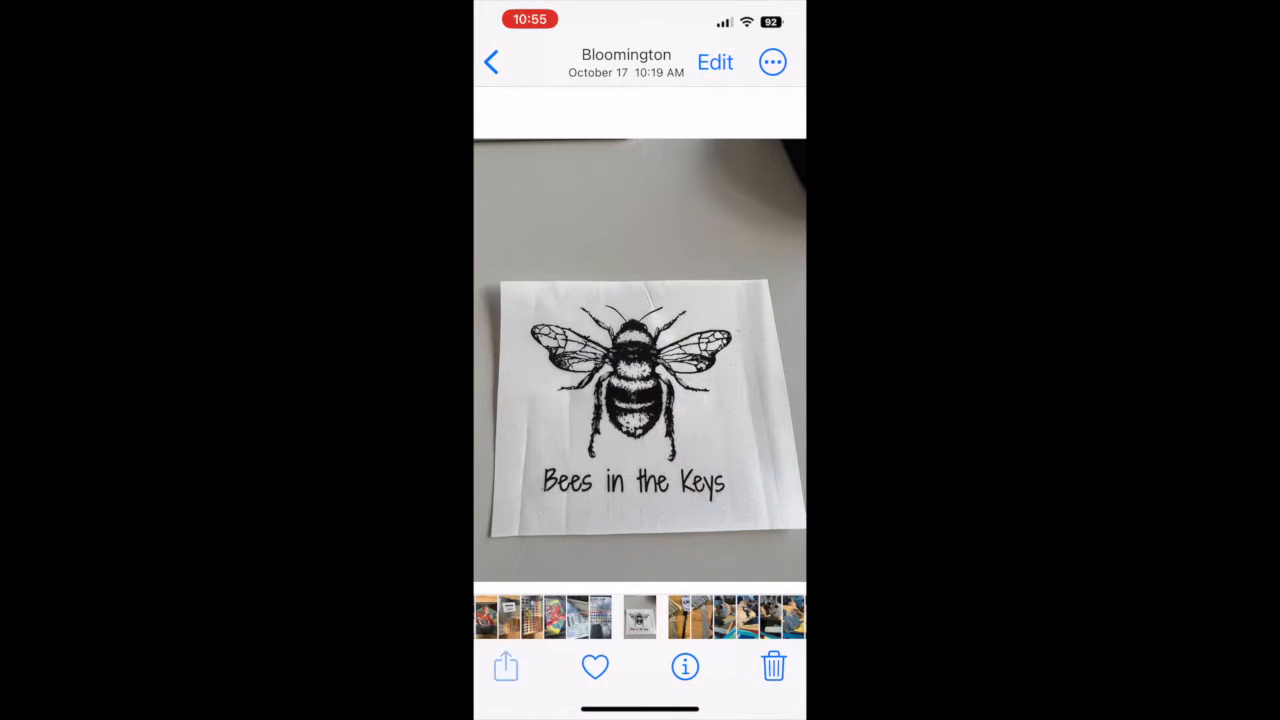
left_click(504, 666)
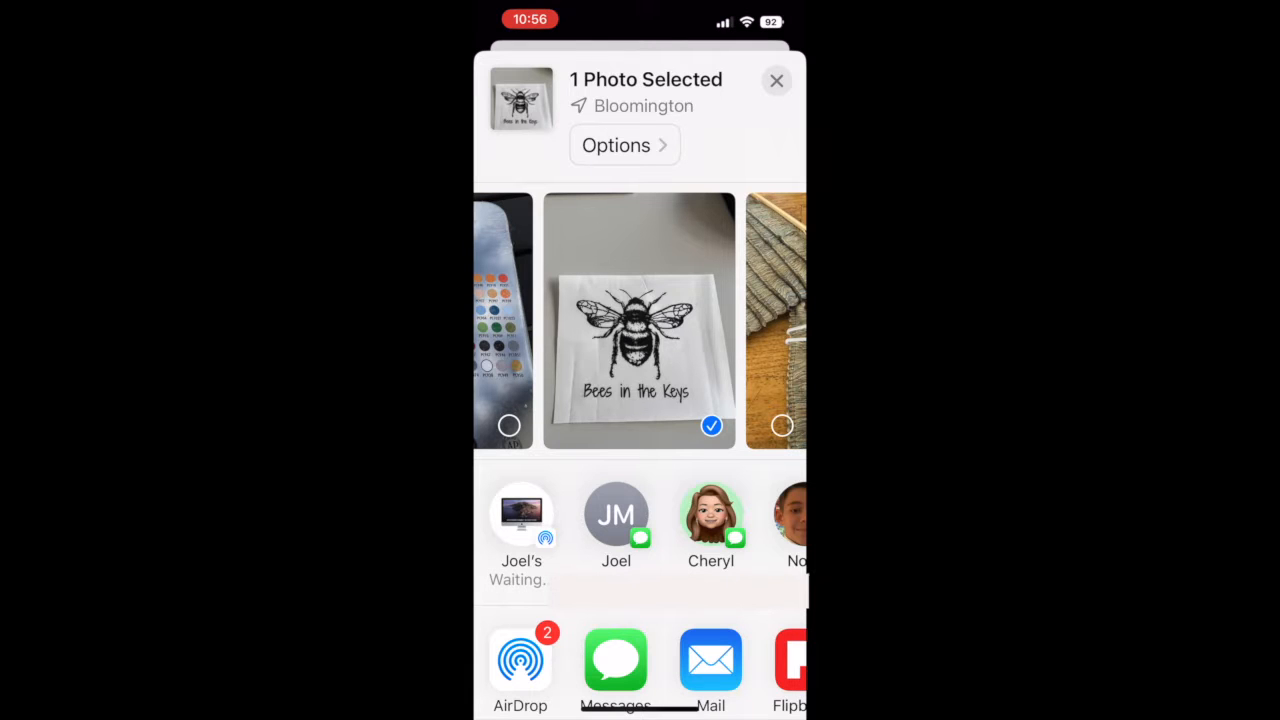
left_click(640, 320)
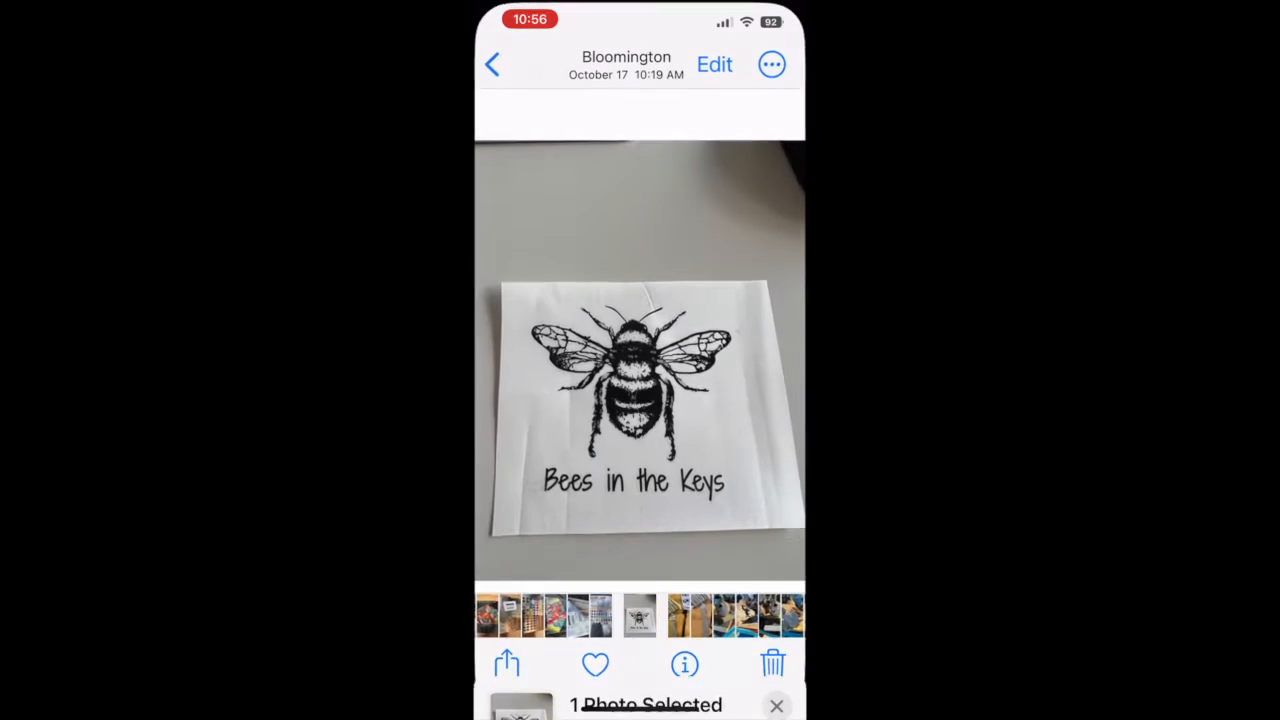
left_click(492, 64)
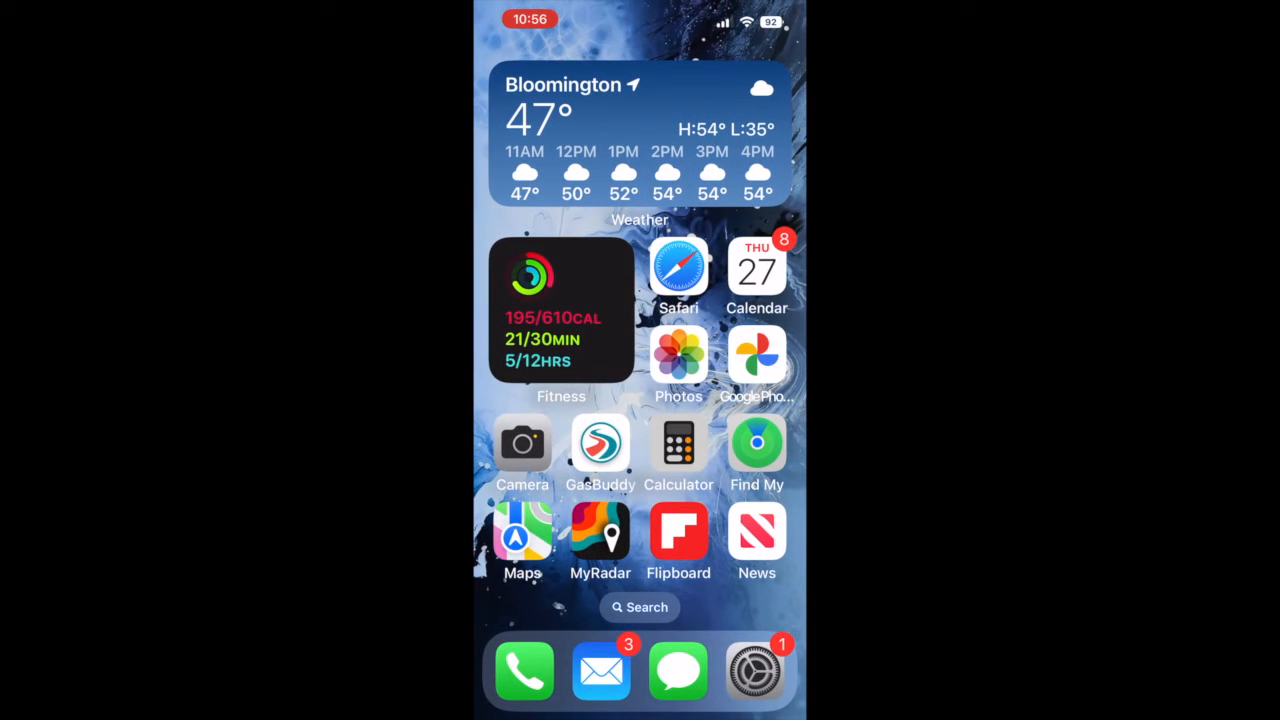
Bring the Phone settings to the call-blocking and Blocked Contacts entries
left_click(756, 670)
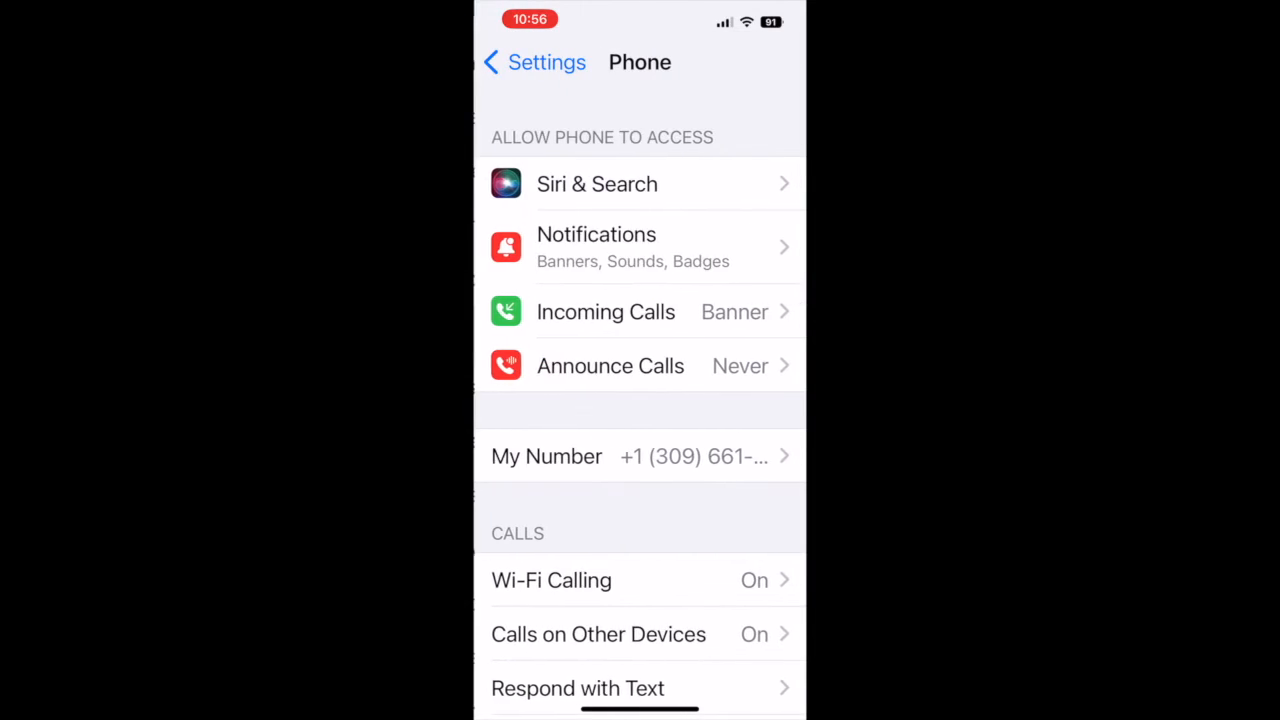
scroll("down", 3)
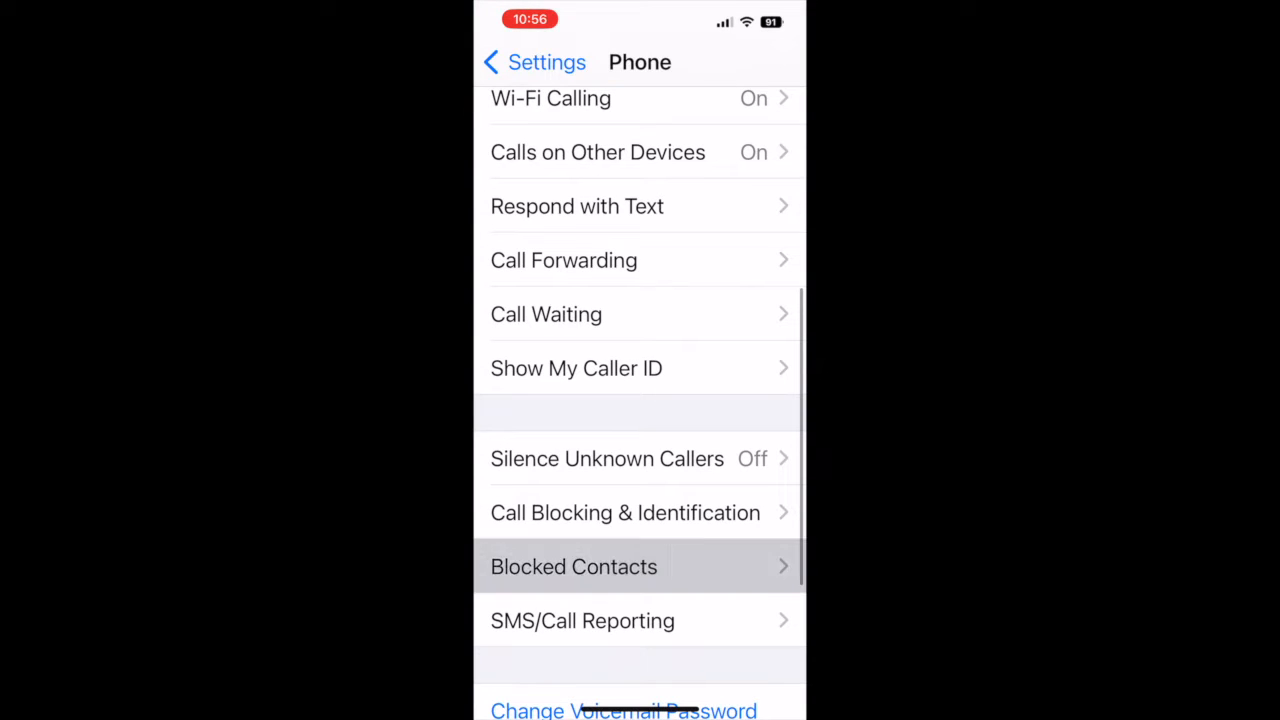
Reach the end of the Blocked Contacts list where the owner's own entries sit
left_click(572, 566)
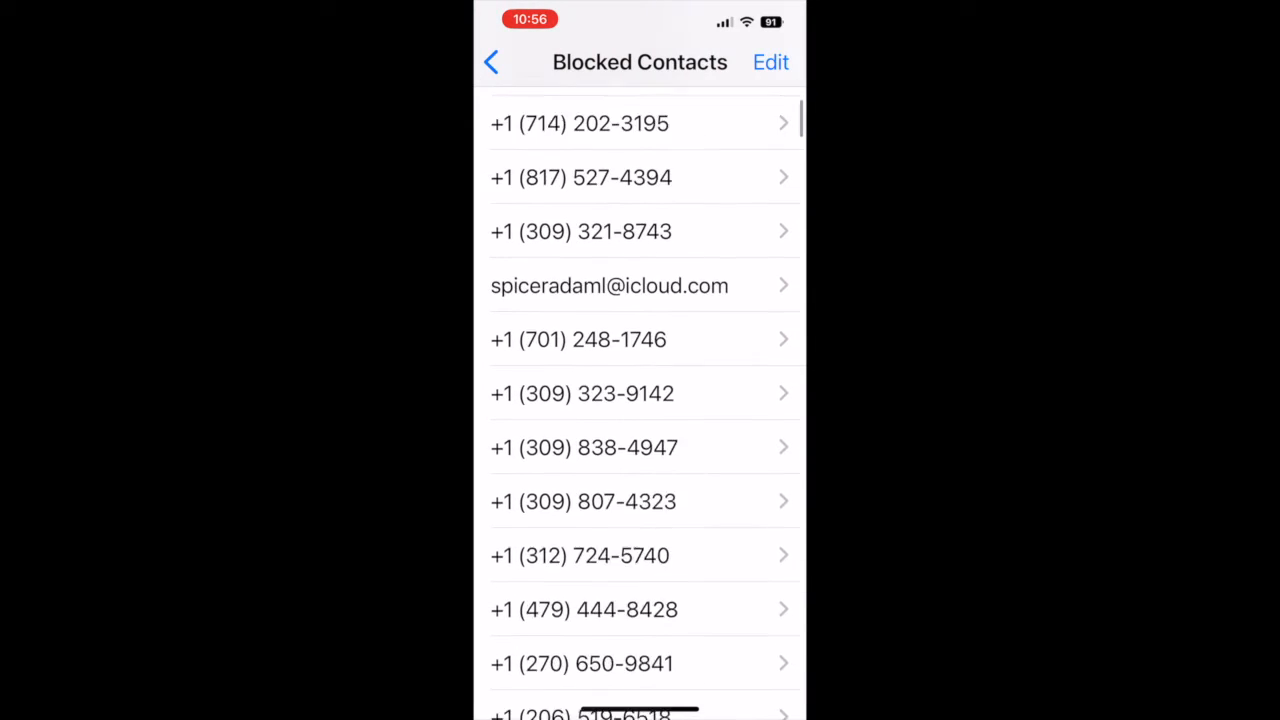
scroll("down", 3)
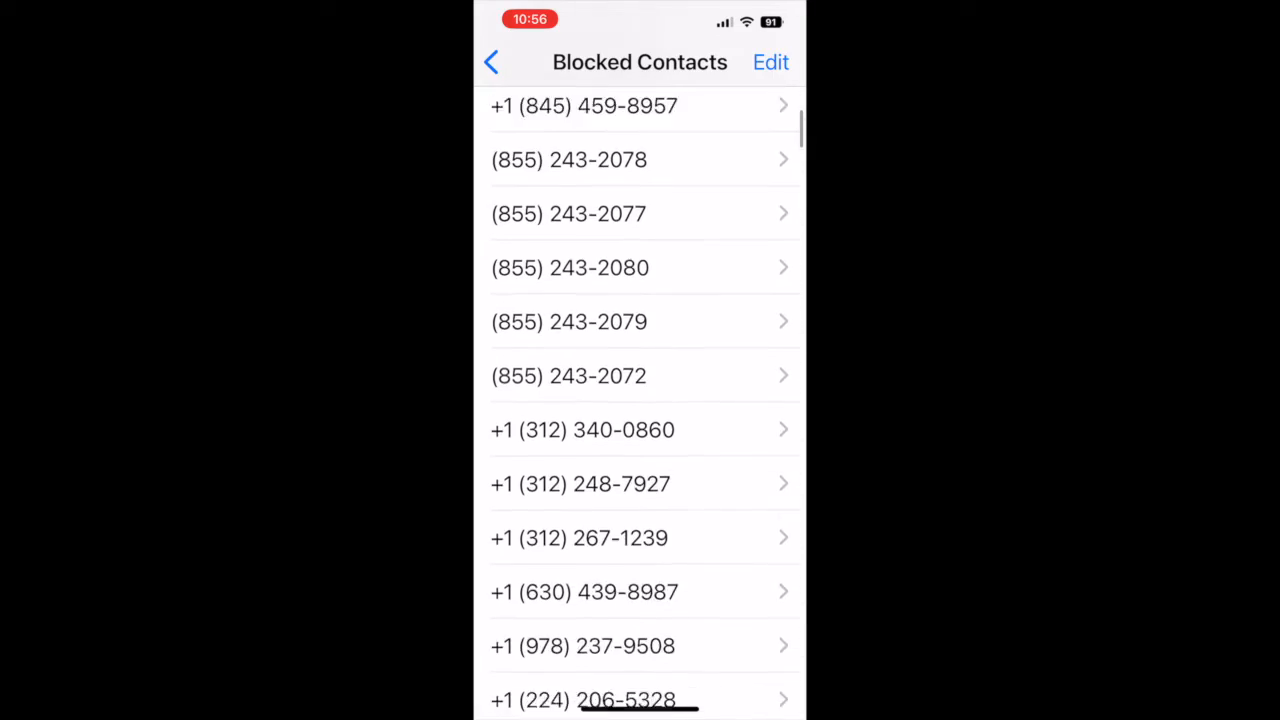
scroll("down", 3)
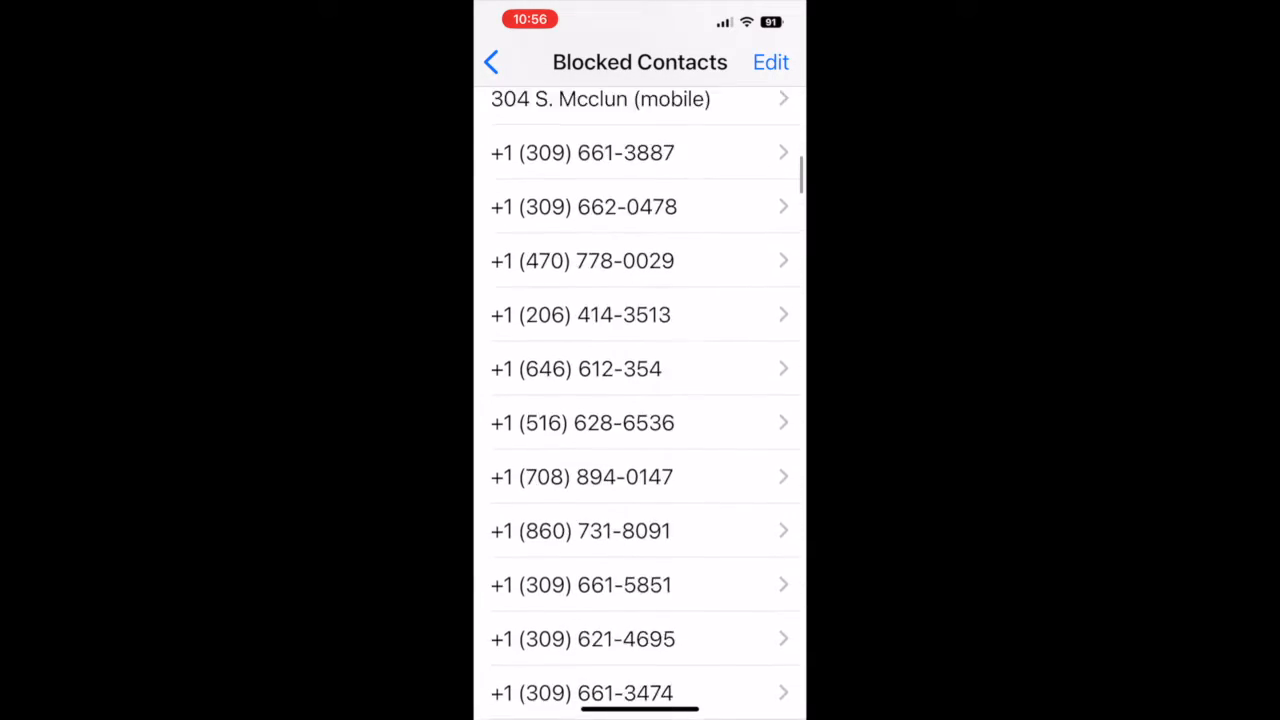
scroll("down", 3)
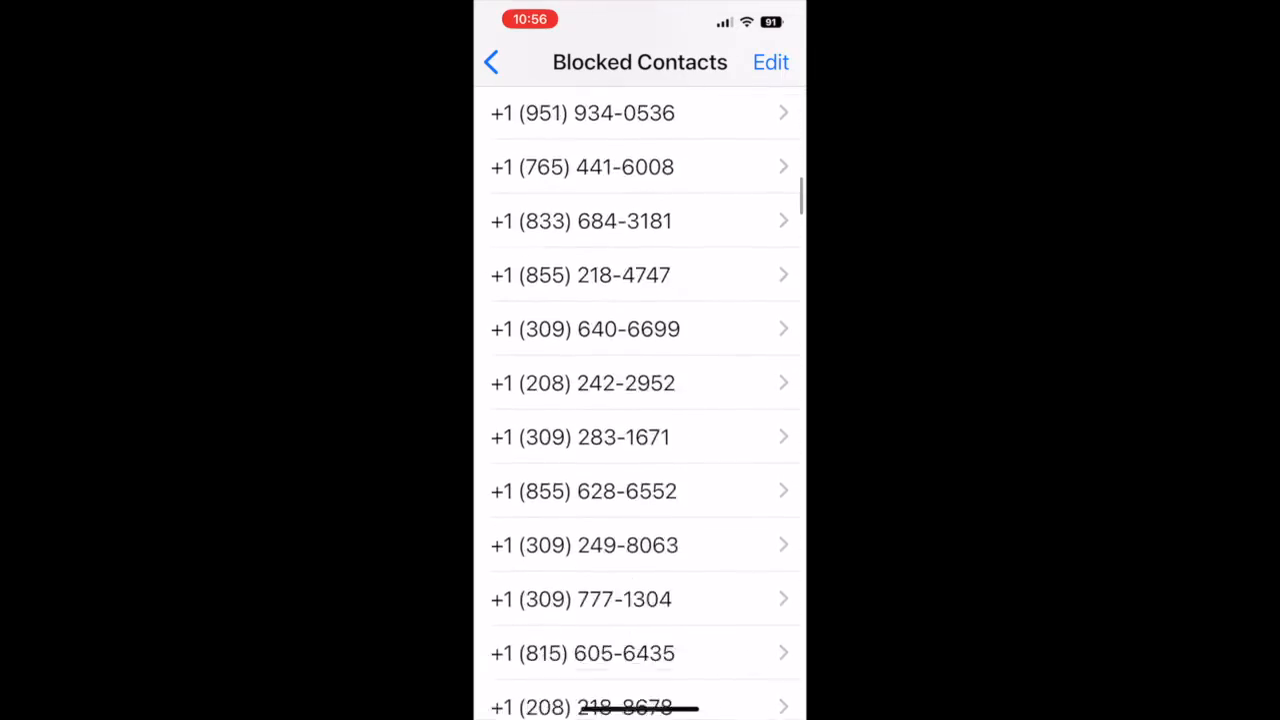
scroll("down", 3)
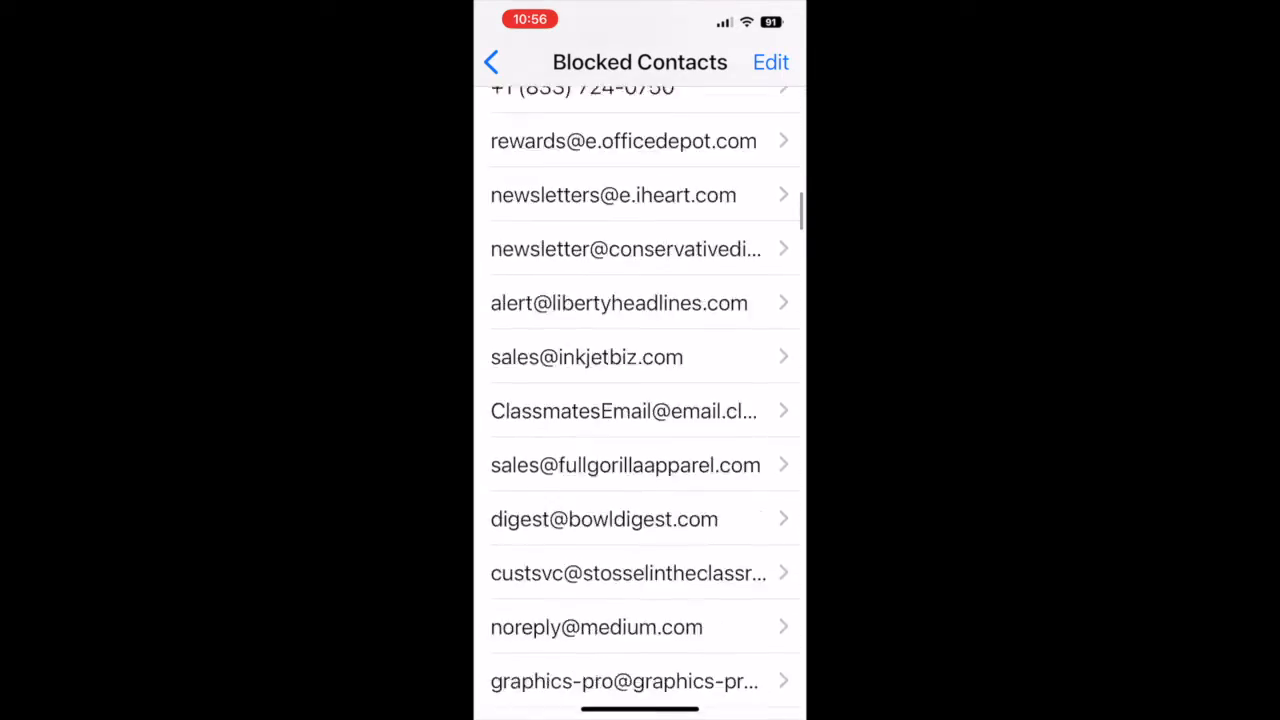
scroll("down", 3)
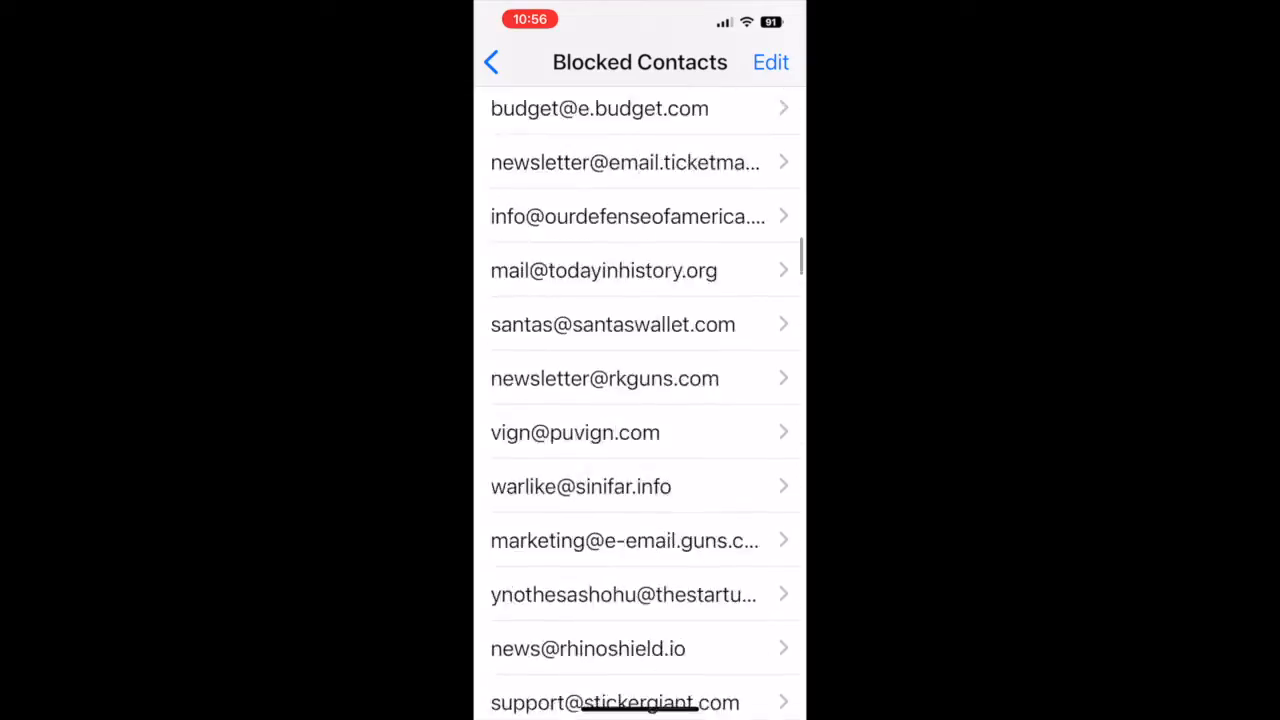
scroll("down", 3)
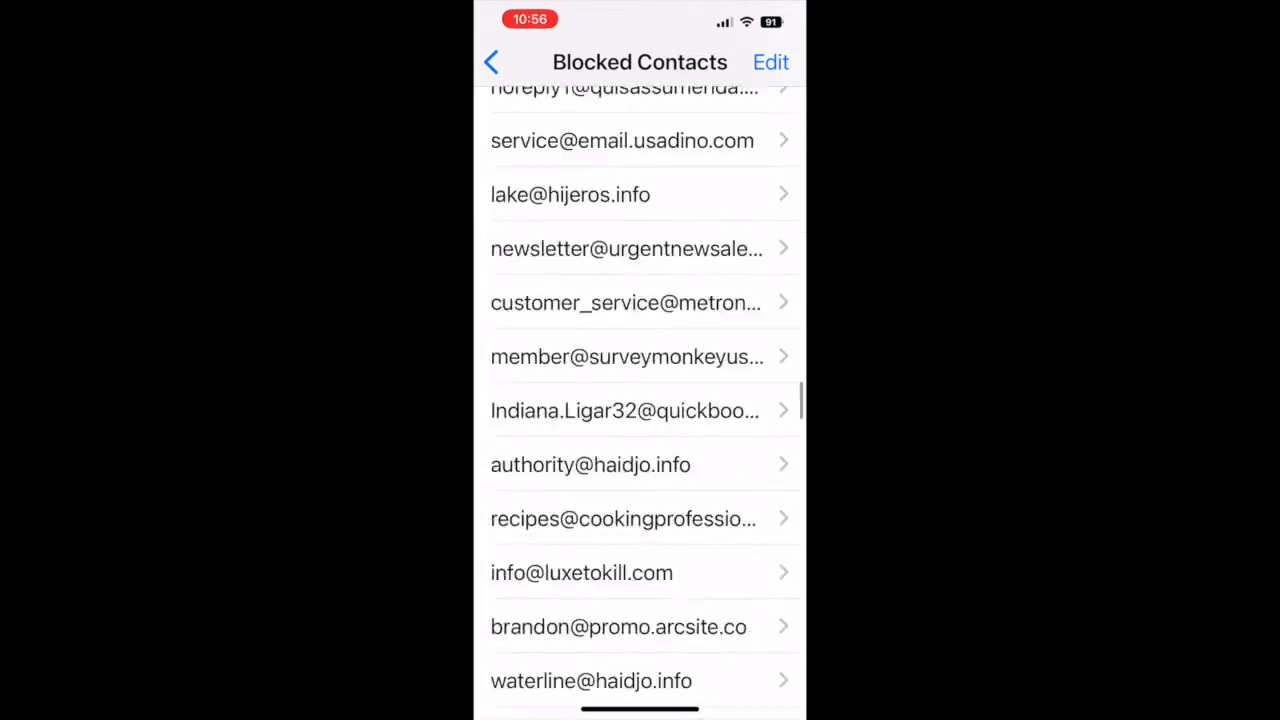
scroll("down", 3)
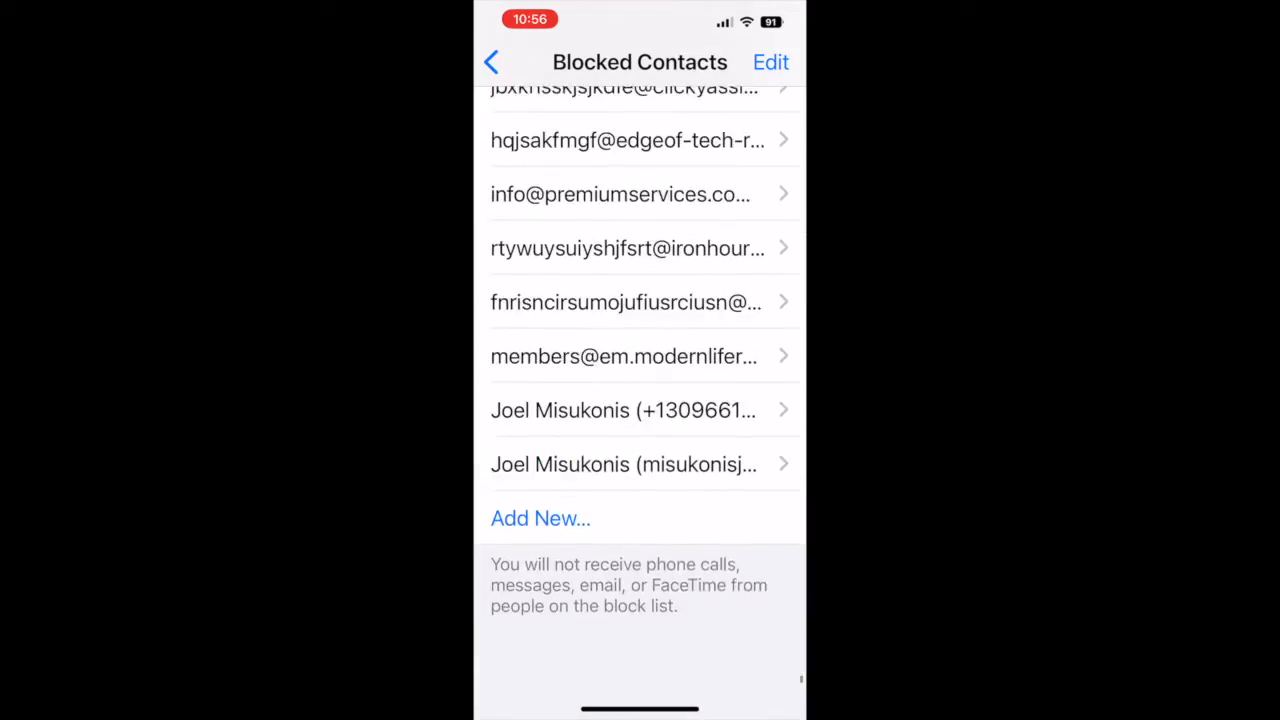
Delete both of the owner's own Blocked Contacts entries and return to the Photos Recents album
left_click(770, 62)
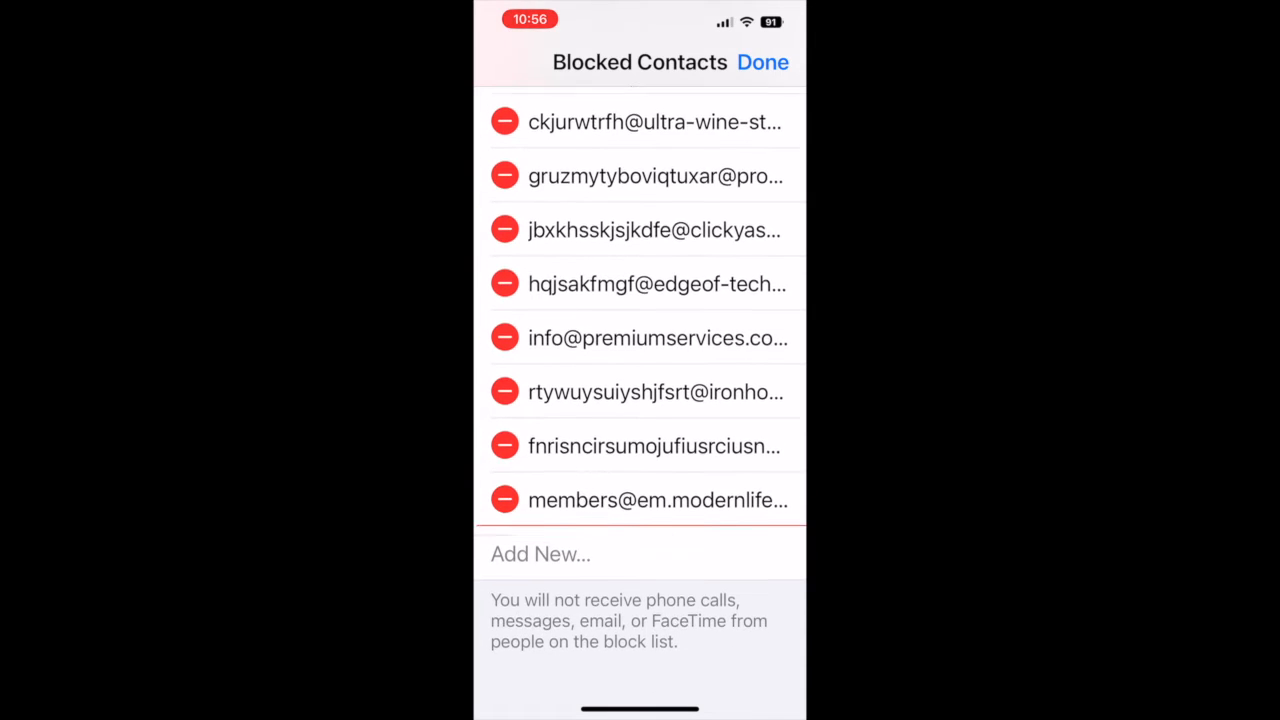
left_click(764, 62)
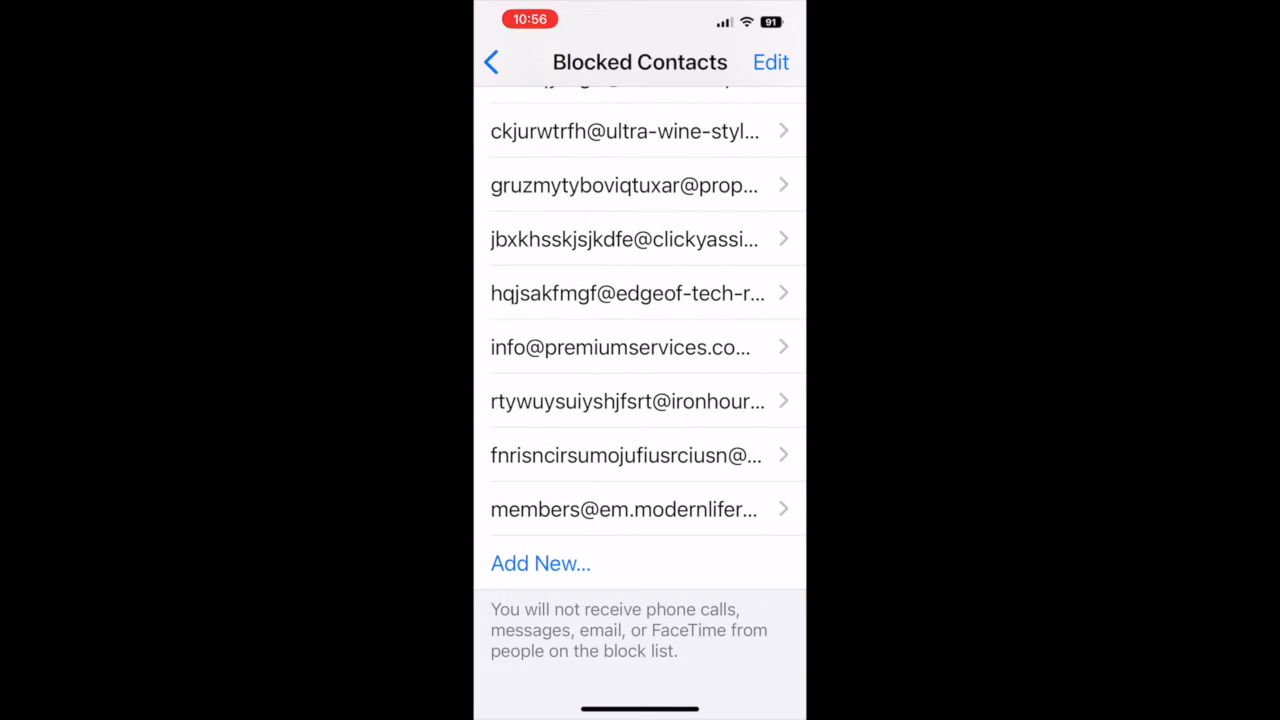
left_click(492, 62)
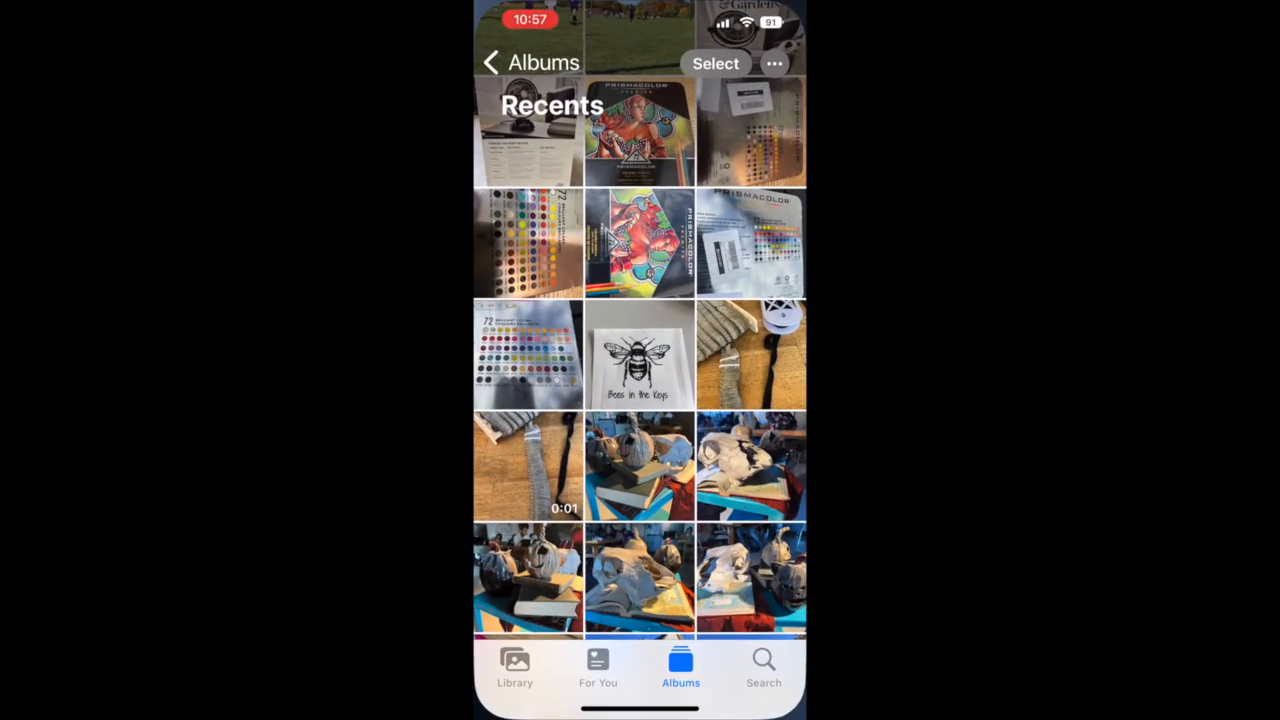
AirDrop the 'Bees in the Keys' photo to the Mac from its share sheet
left_click(640, 356)
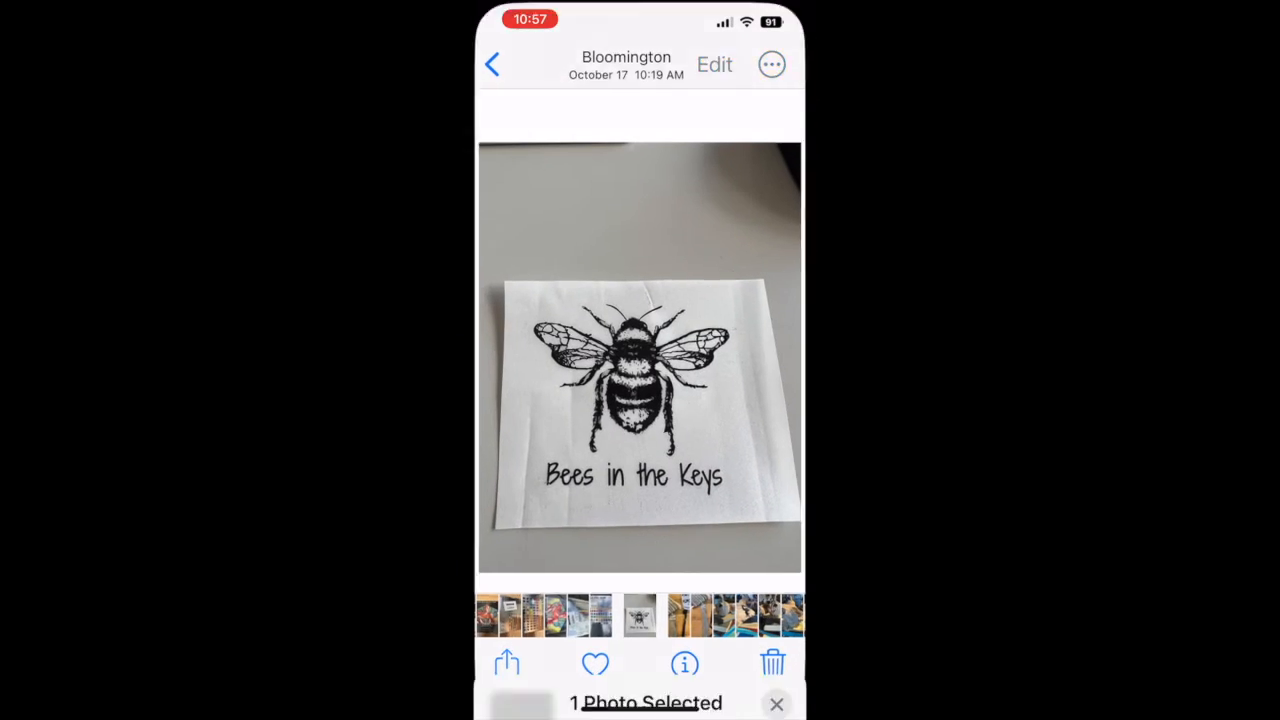
left_click(492, 64)
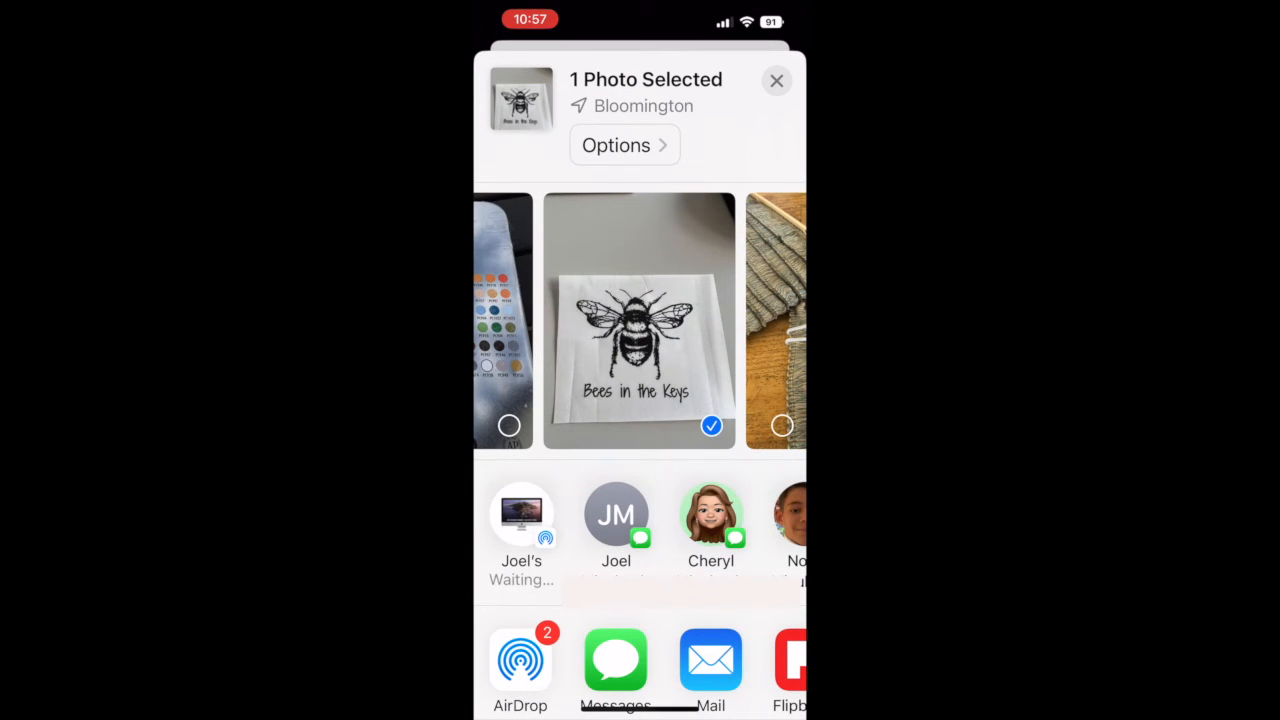
left_click(520, 516)
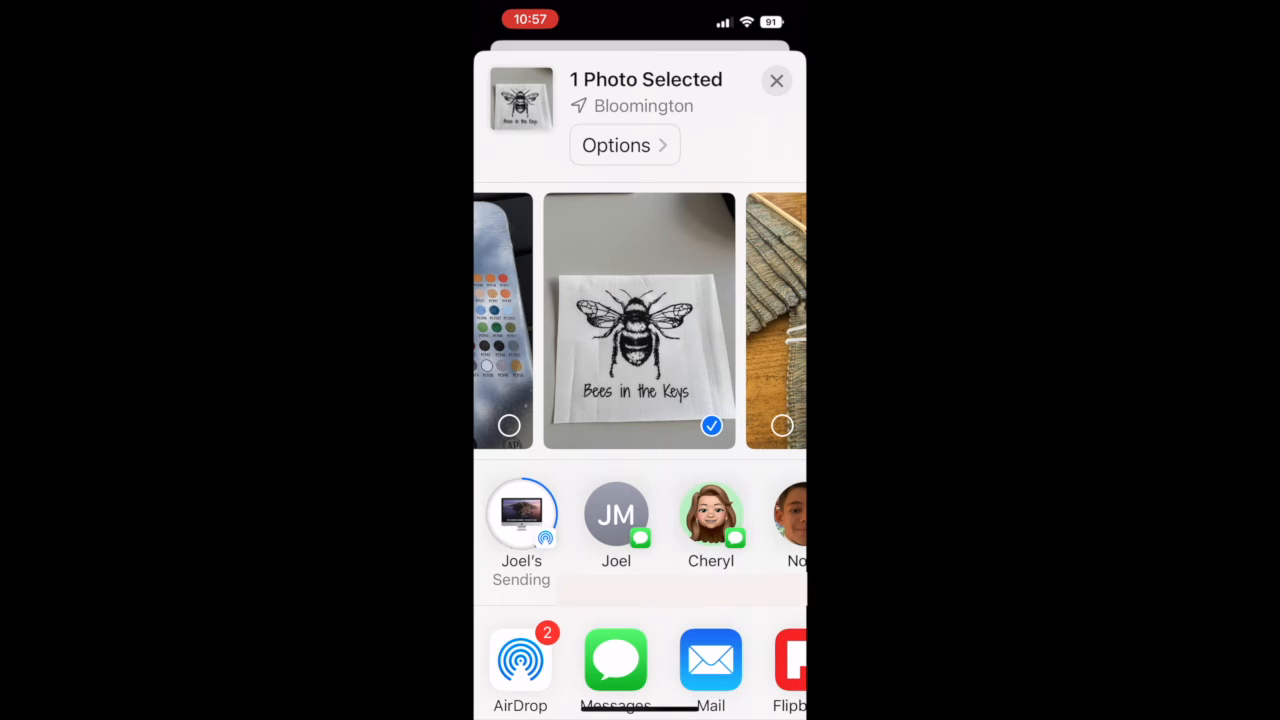